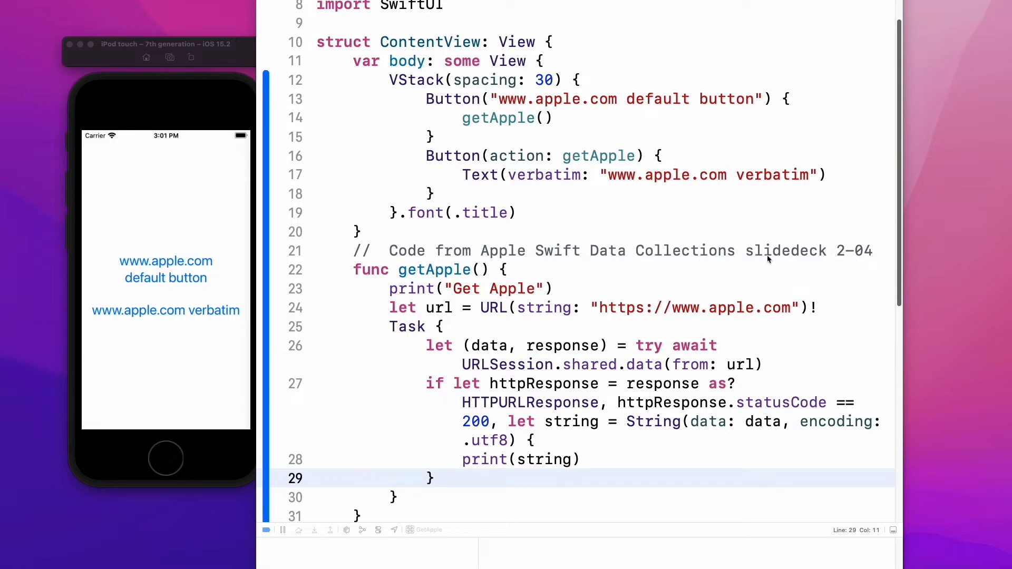
mouse_move(858, 262)
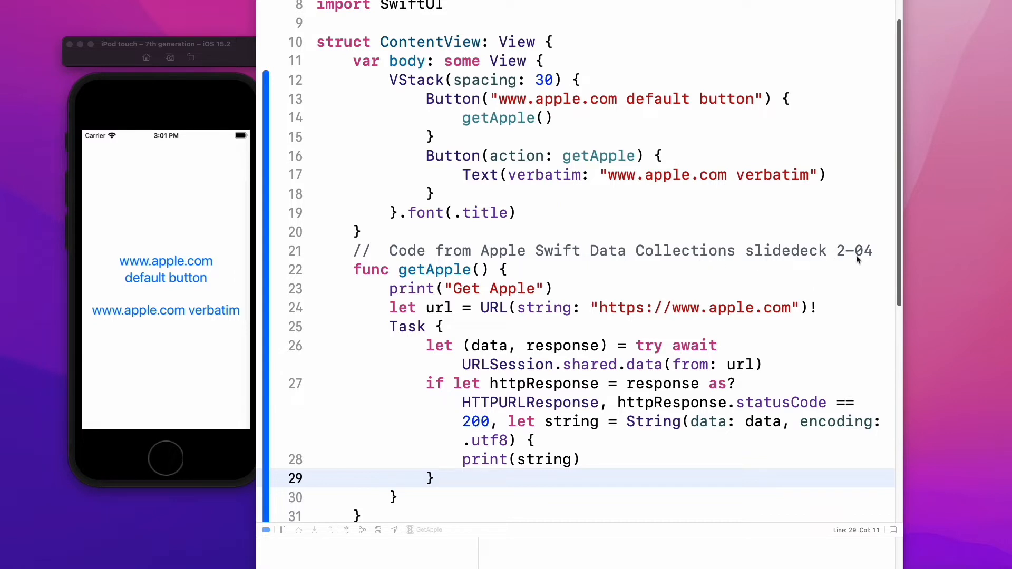
mouse_move(782, 309)
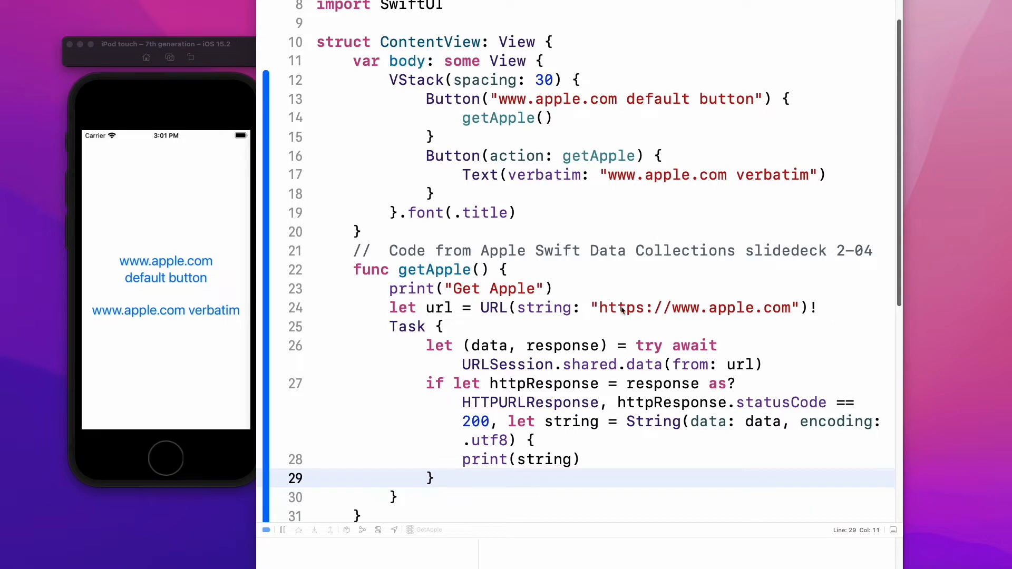
mouse_move(618, 328)
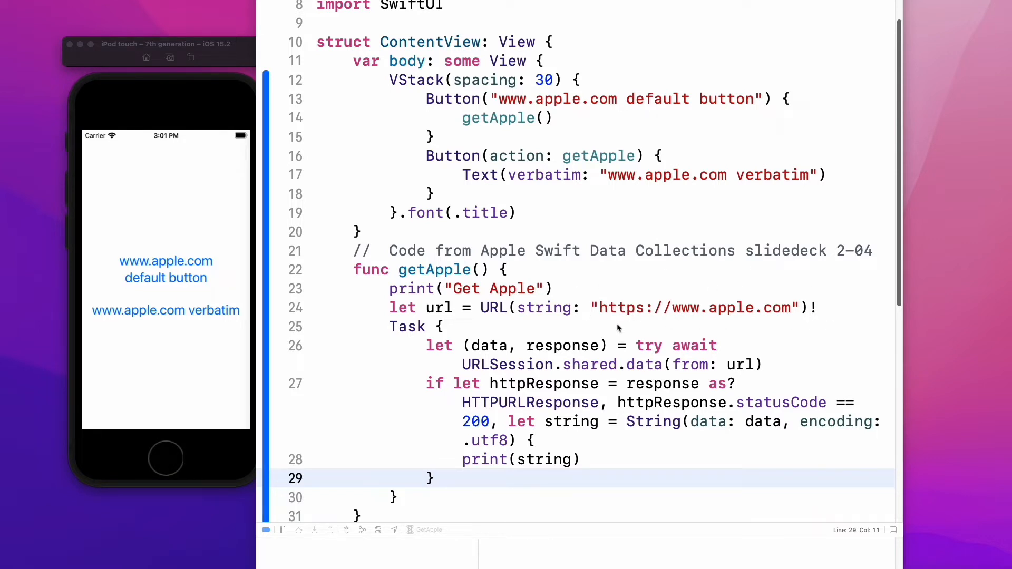
mouse_move(527, 109)
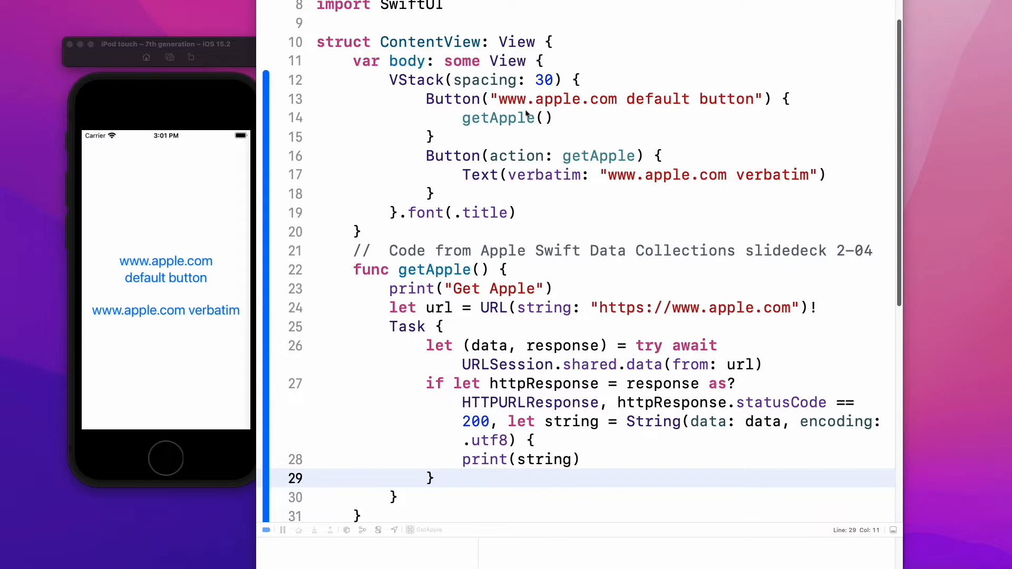
mouse_move(497, 108)
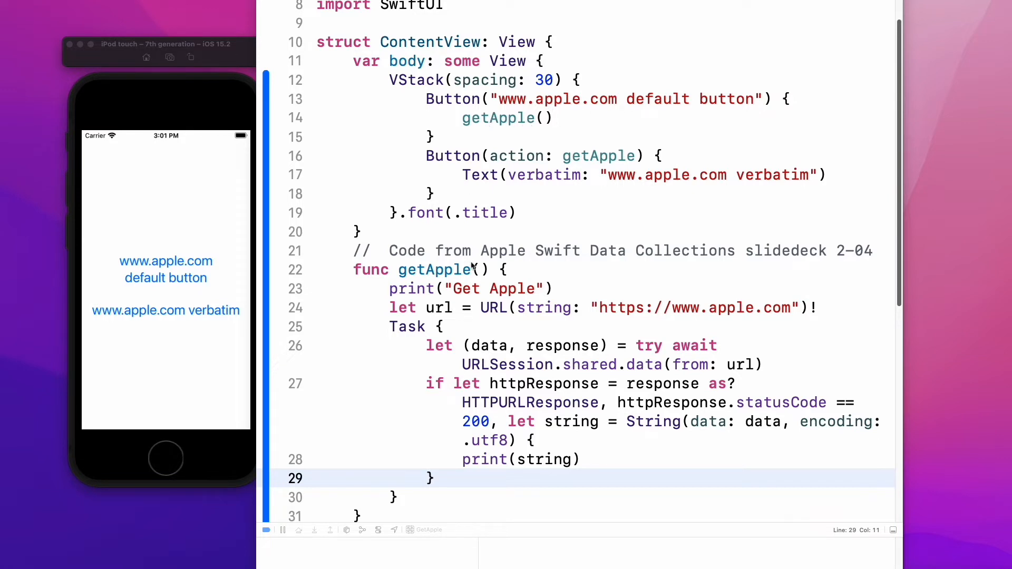
mouse_move(571, 429)
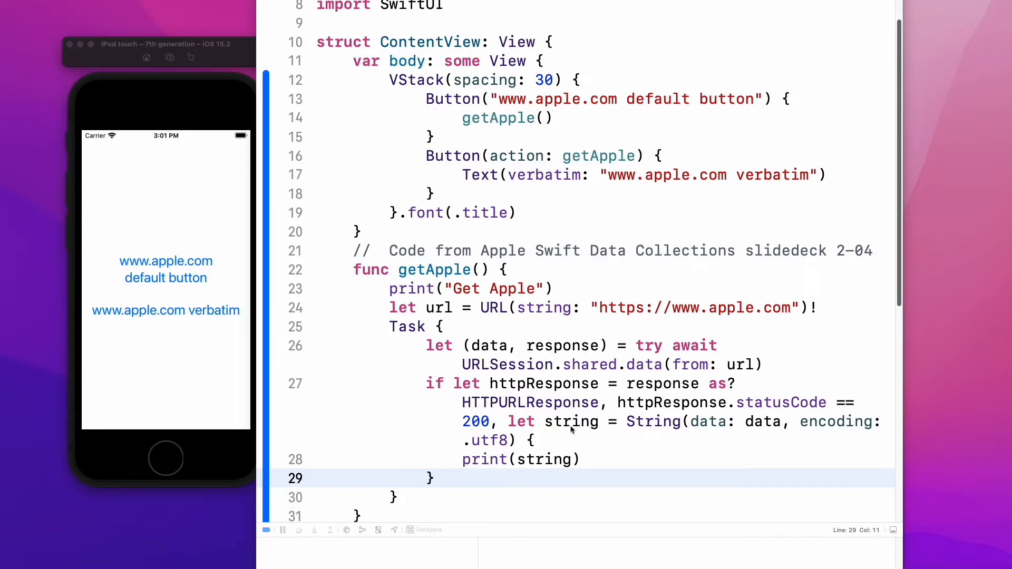
mouse_move(425, 213)
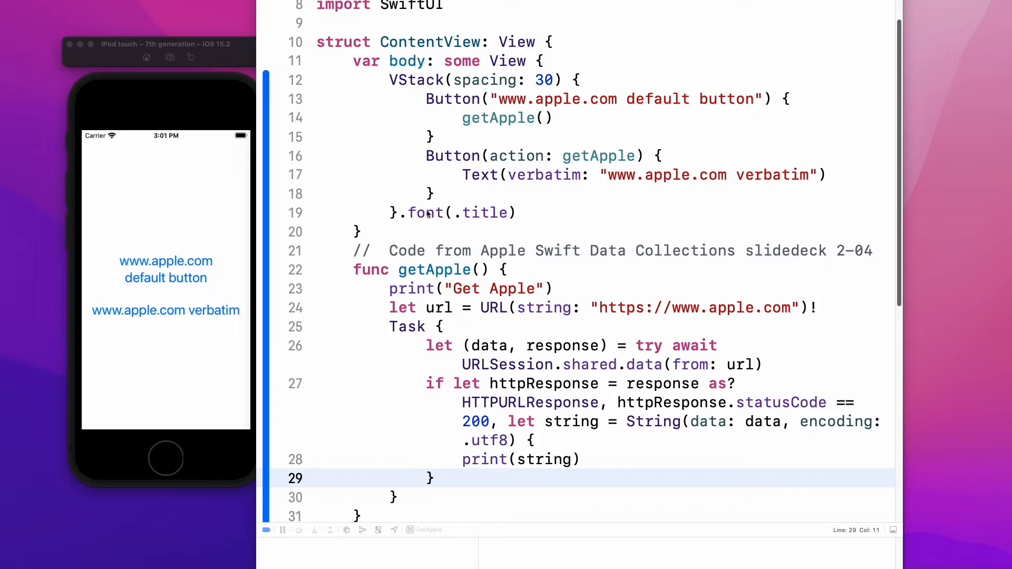
mouse_move(645, 107)
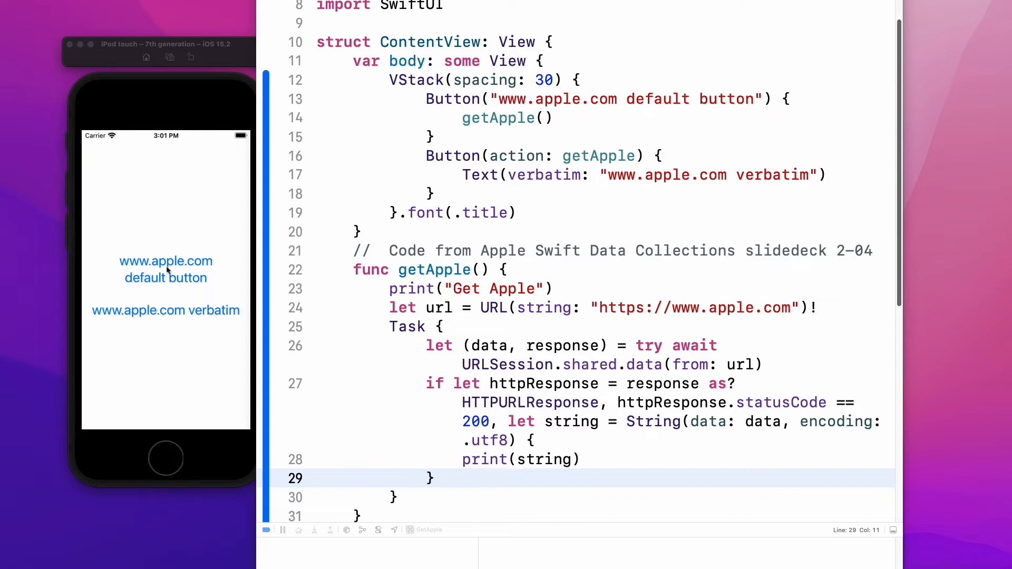
mouse_move(179, 284)
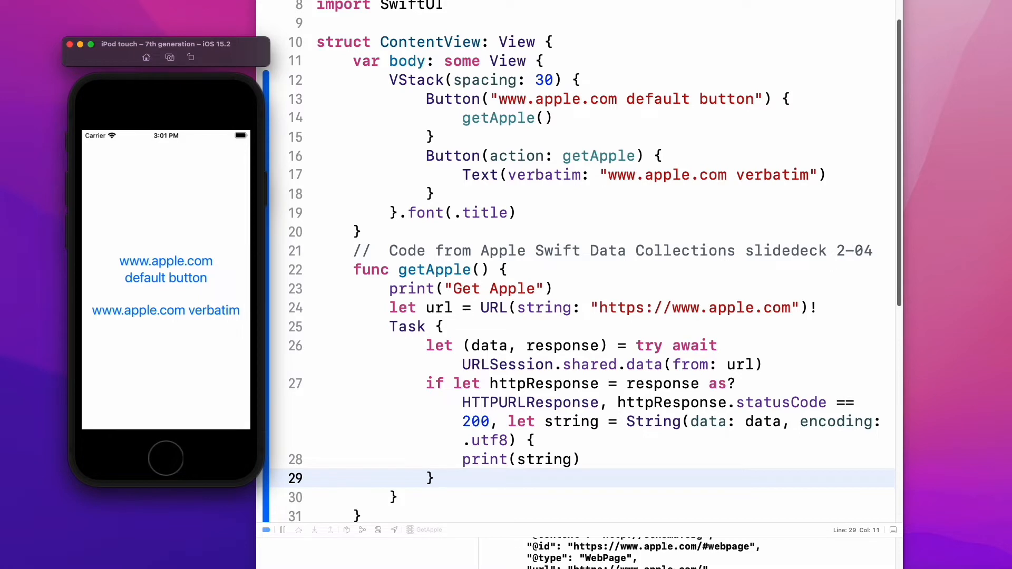
mouse_move(240, 342)
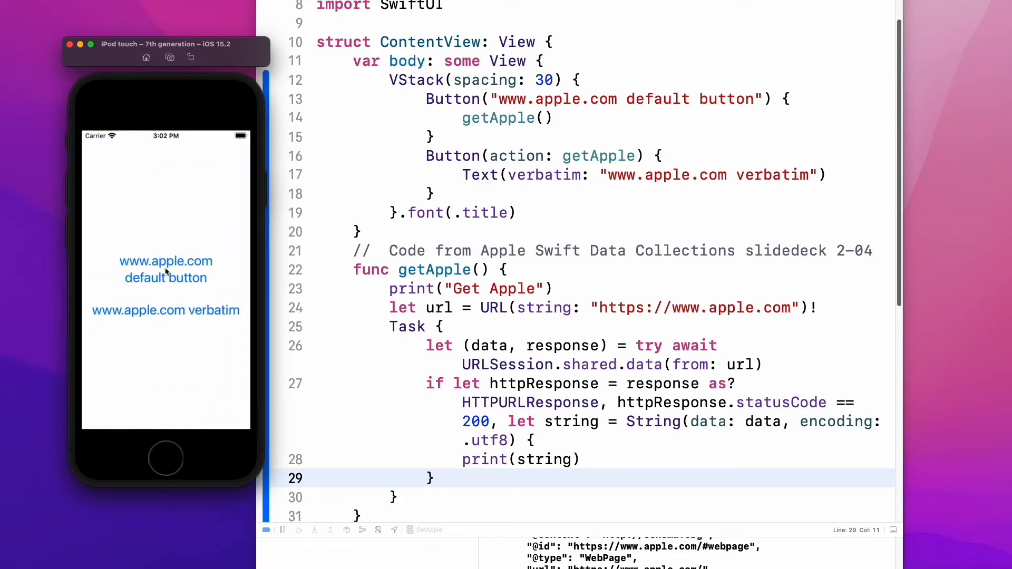
mouse_move(157, 271)
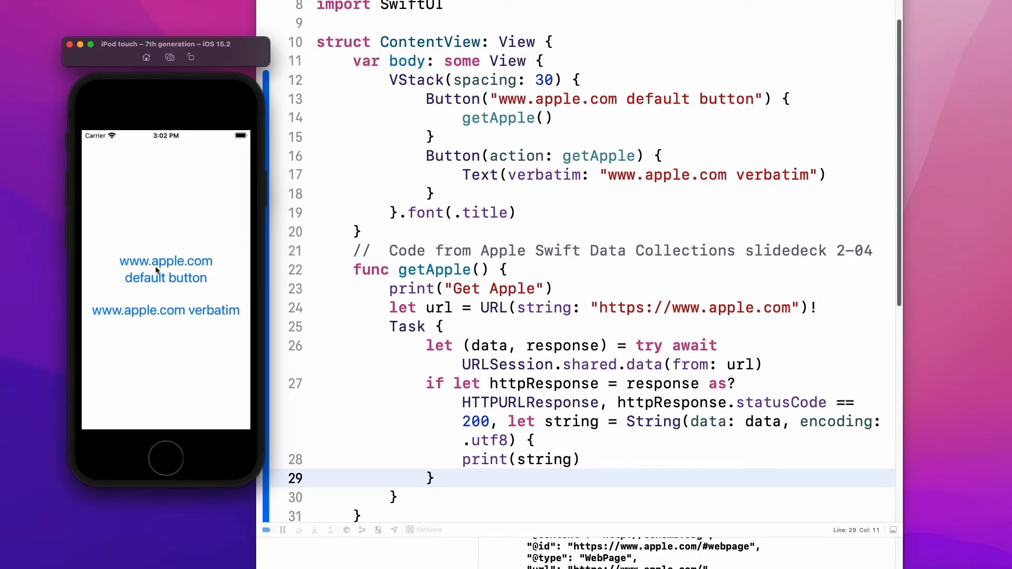
mouse_move(200, 266)
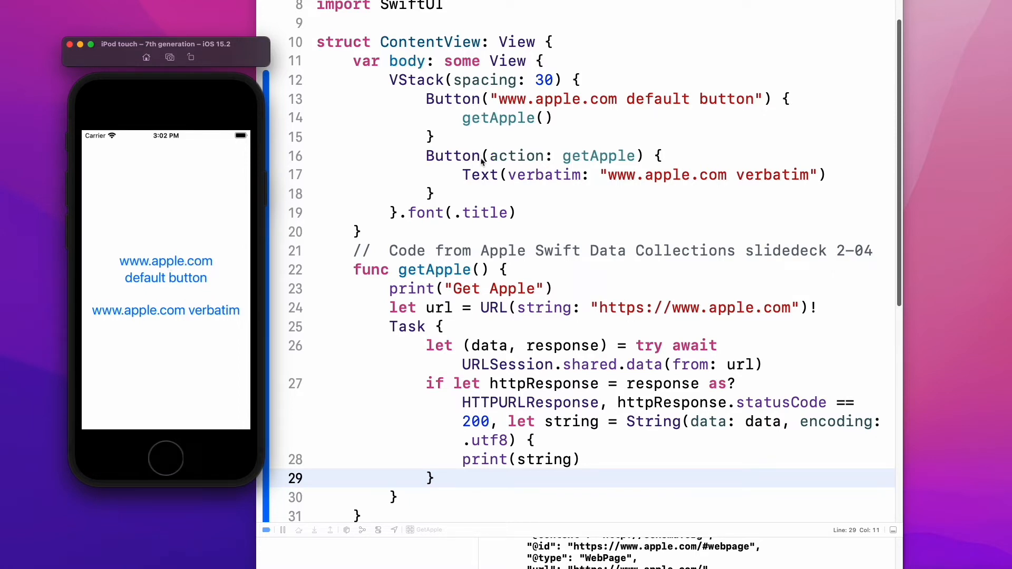
mouse_move(526, 179)
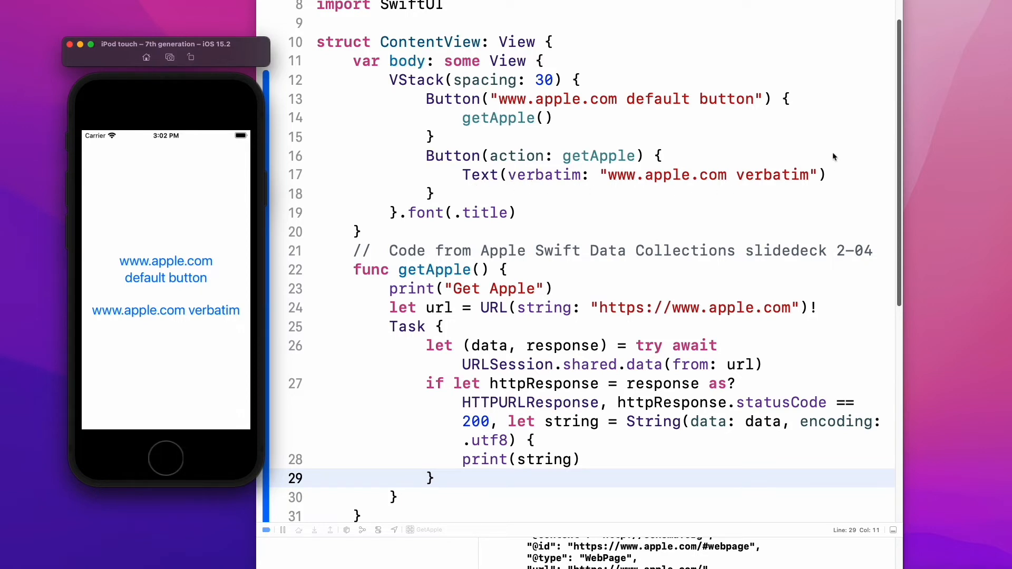
mouse_move(512, 181)
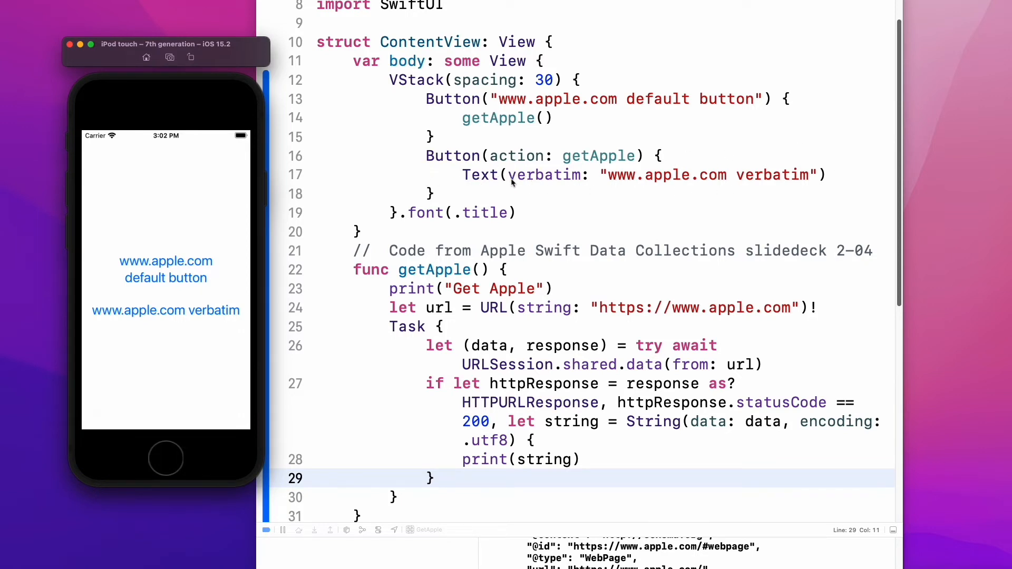
mouse_move(618, 184)
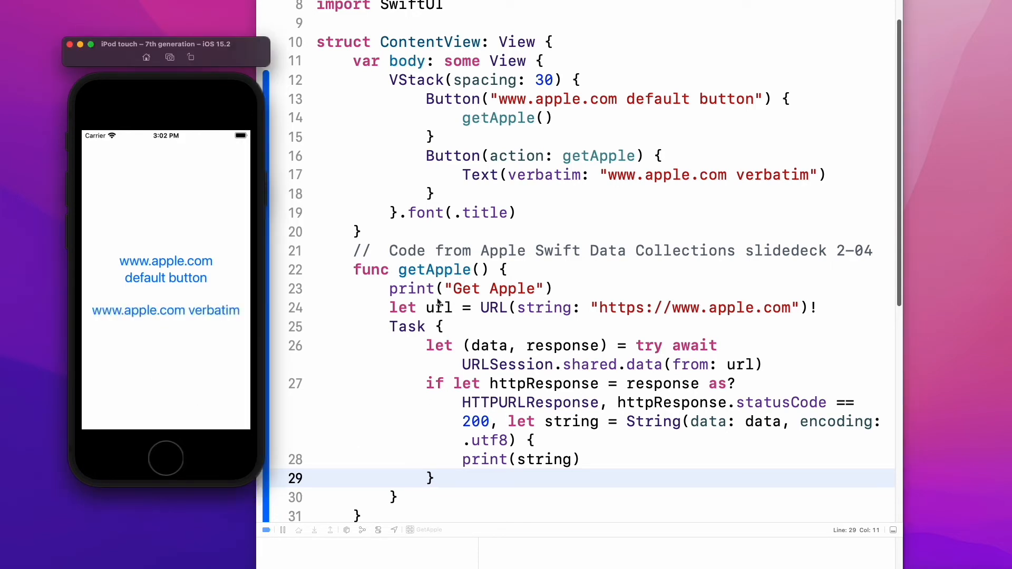
left_click(166, 310)
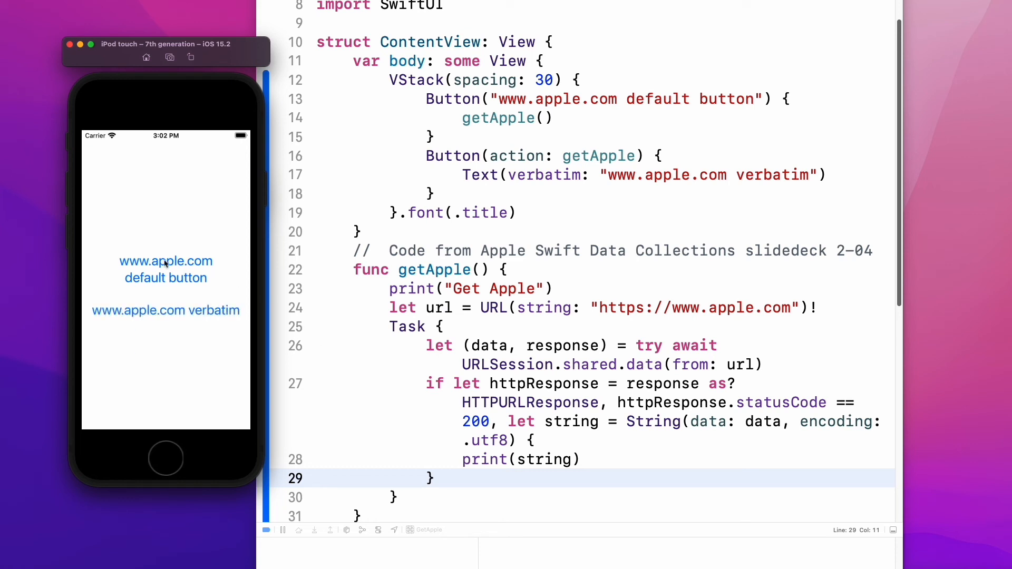
mouse_move(161, 267)
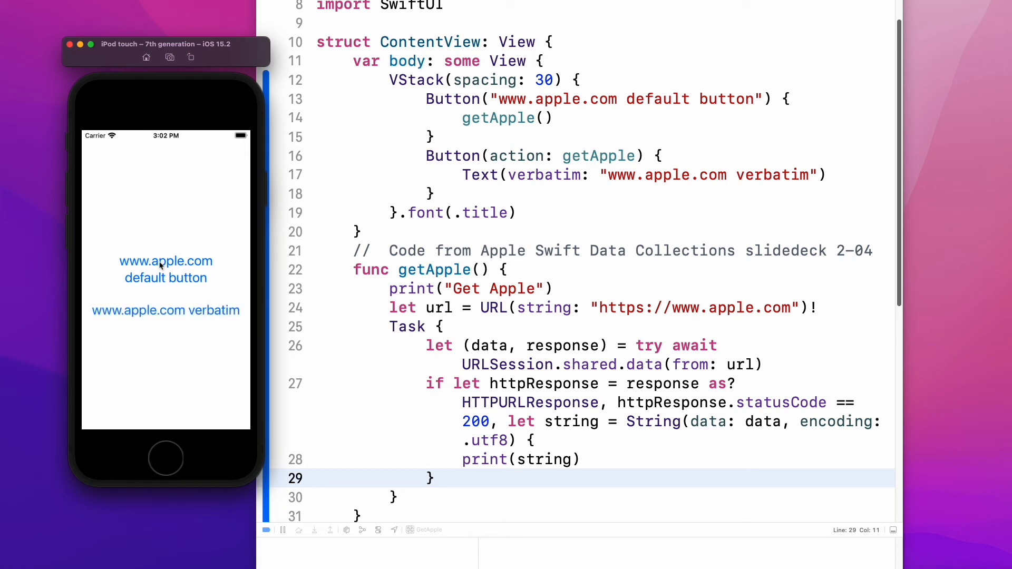
left_click(166, 269)
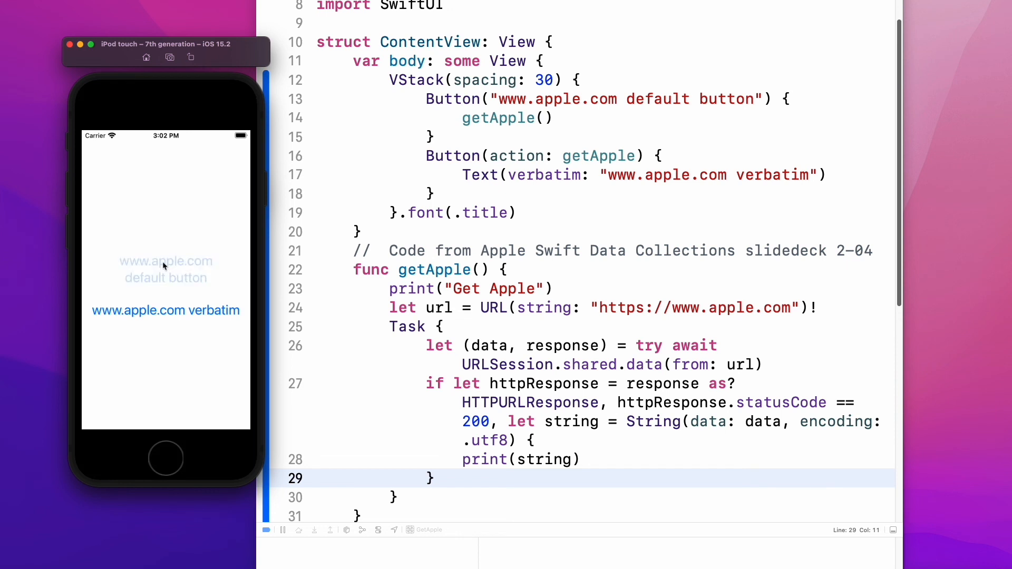
left_click(166, 270)
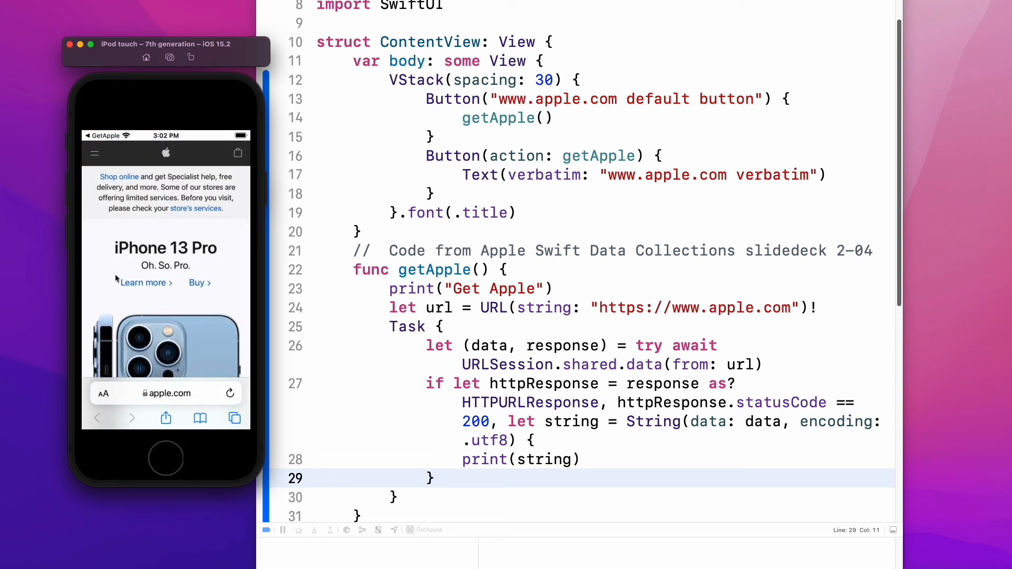